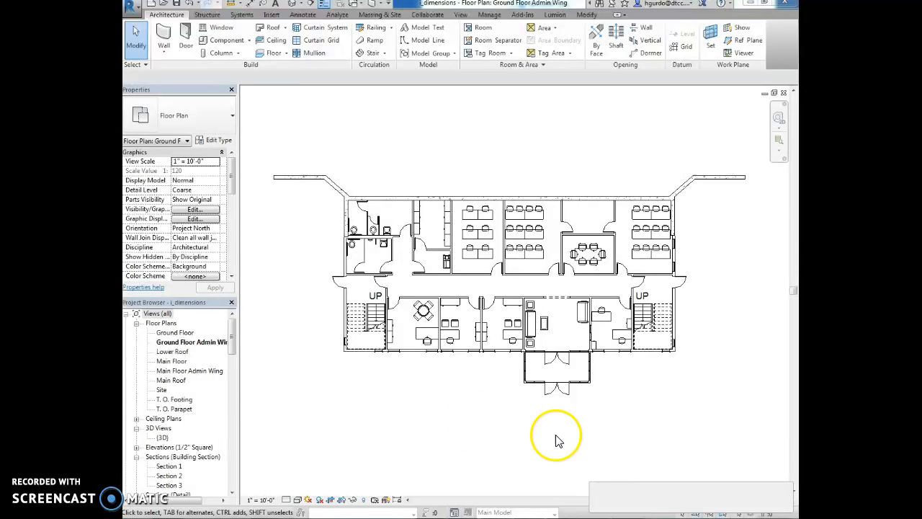
mouse_move(441, 337)
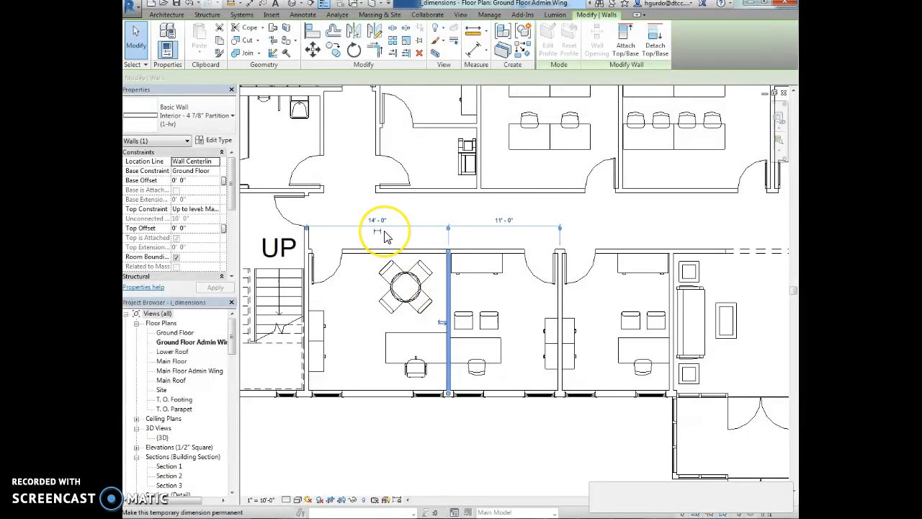
mouse_move(487, 238)
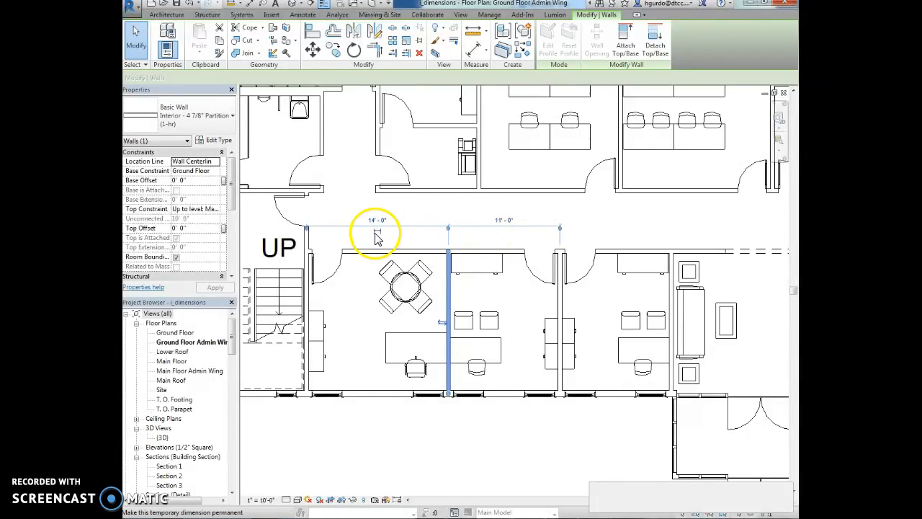
mouse_move(378, 236)
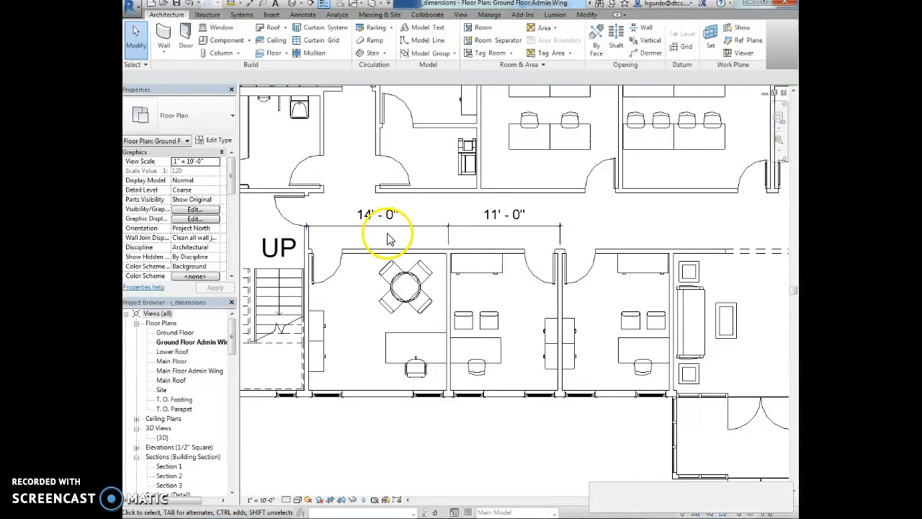
click(443, 262)
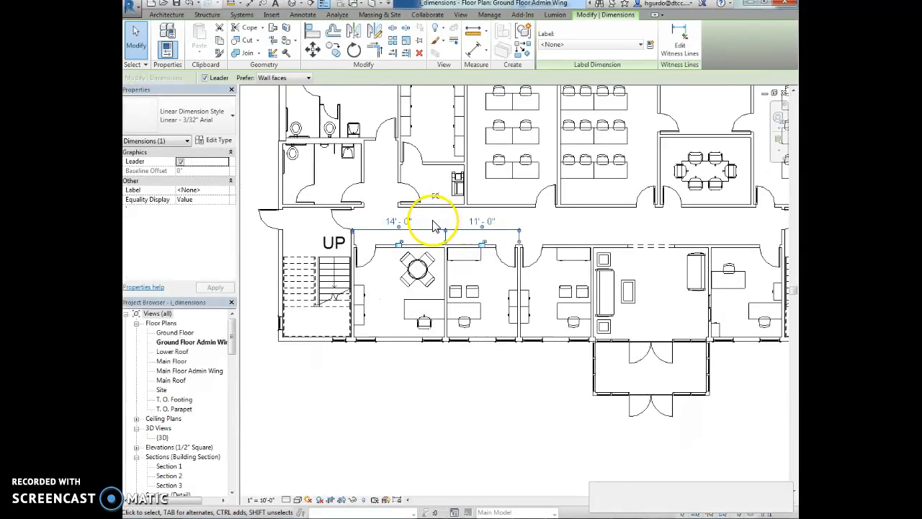
- Relocate the 14'-0" and 11'-0" dimension string below the offices, outside the south wall
drag(432, 223, 432, 377)
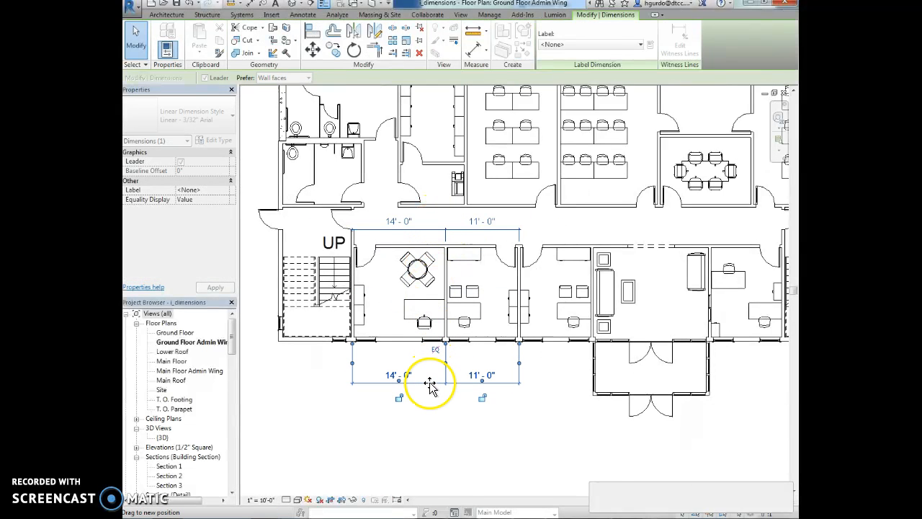
drag(429, 381, 426, 425)
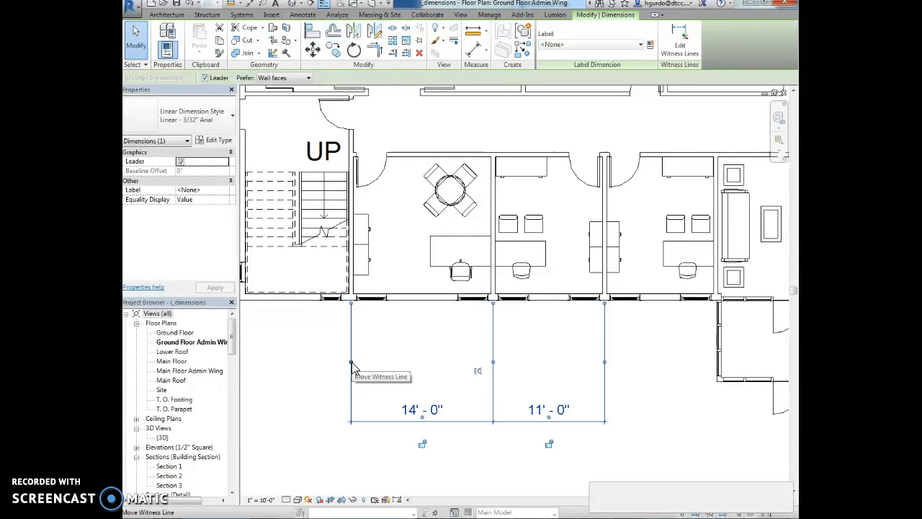
mouse_move(353, 366)
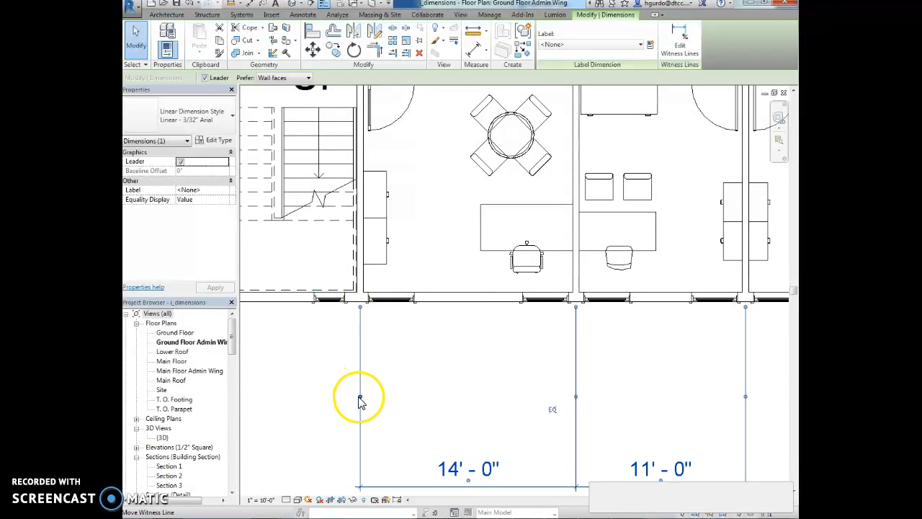
- Reattach the first witness line to a wall farther west so it reads 25'-1 1/8" beside 11'-0"
drag(360, 401, 365, 400)
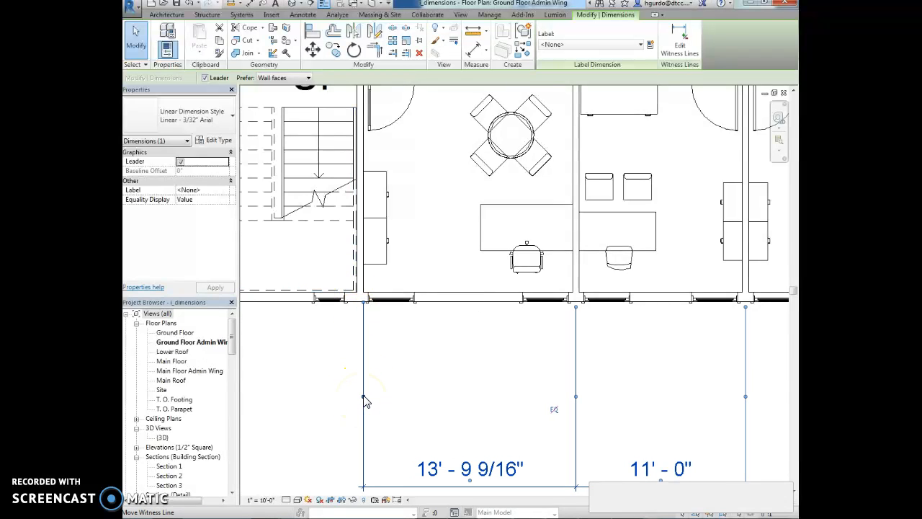
drag(363, 396, 357, 295)
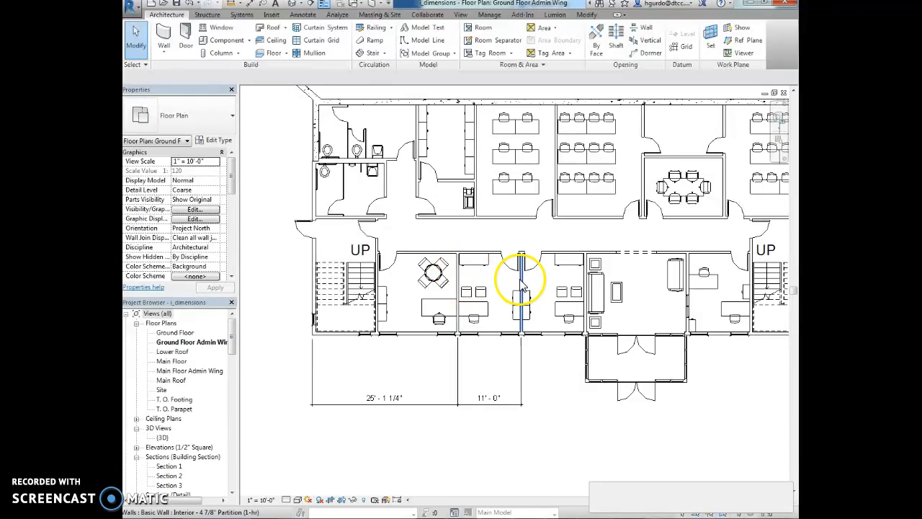
- Make the next office's 11'-0" dimension permanent and settle it below the plan beside the others
click(521, 288)
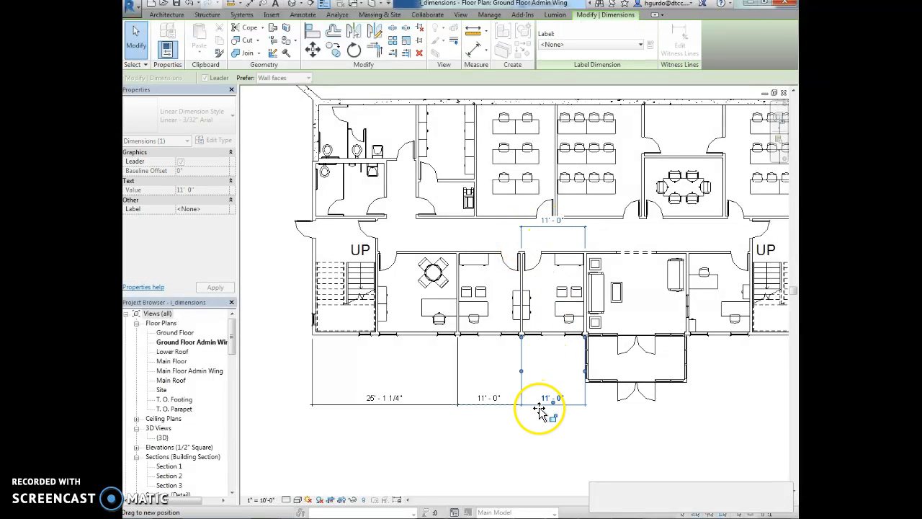
click(569, 423)
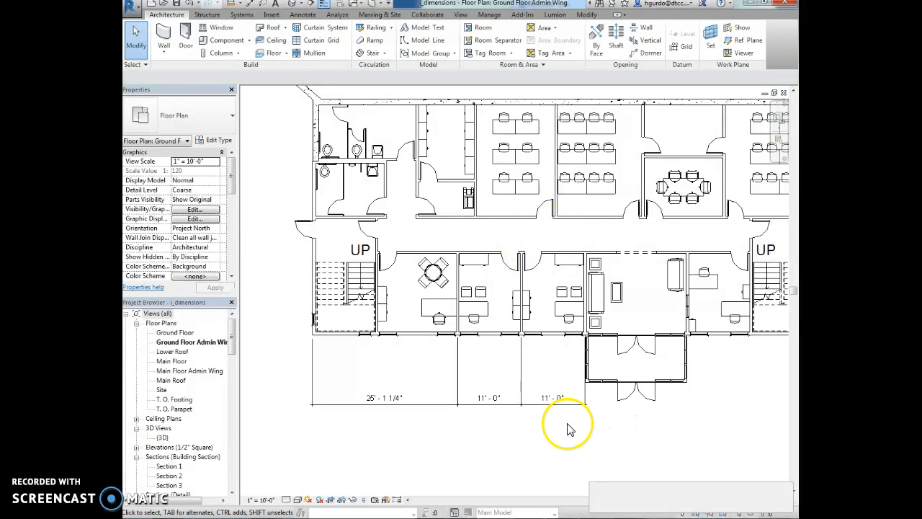